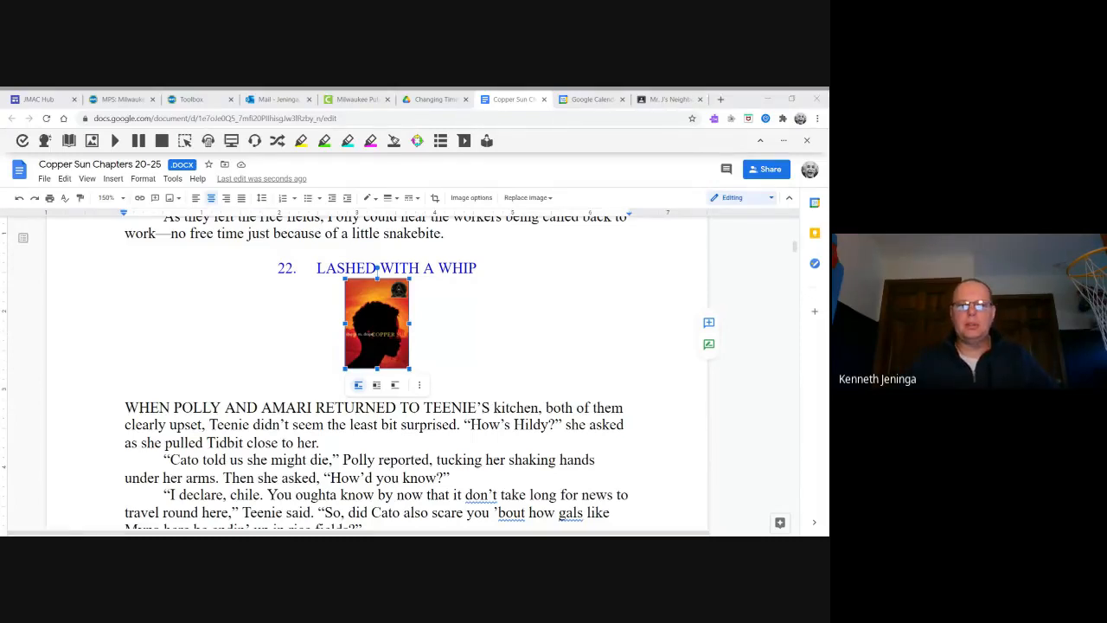
pyautogui.scroll(-3)
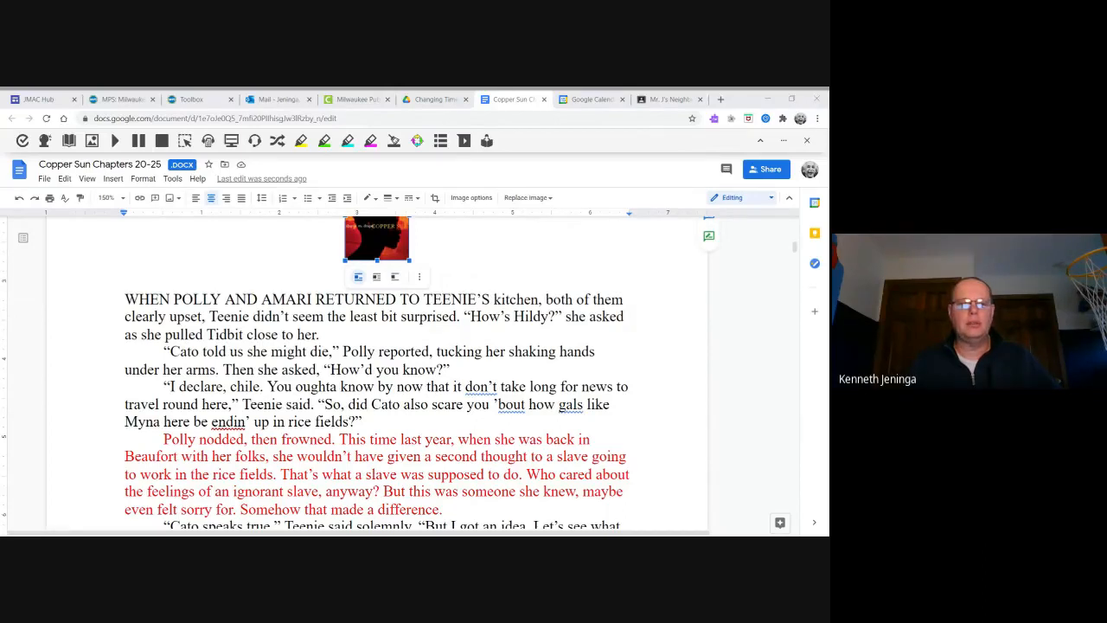
pyautogui.scroll(-3)
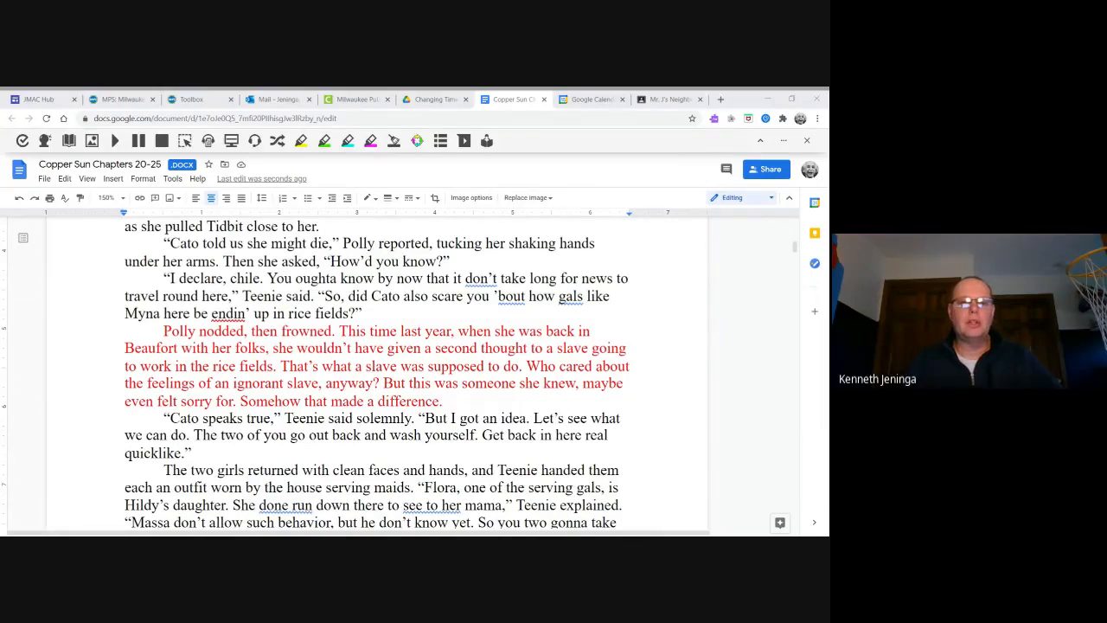
pyautogui.scroll(-3)
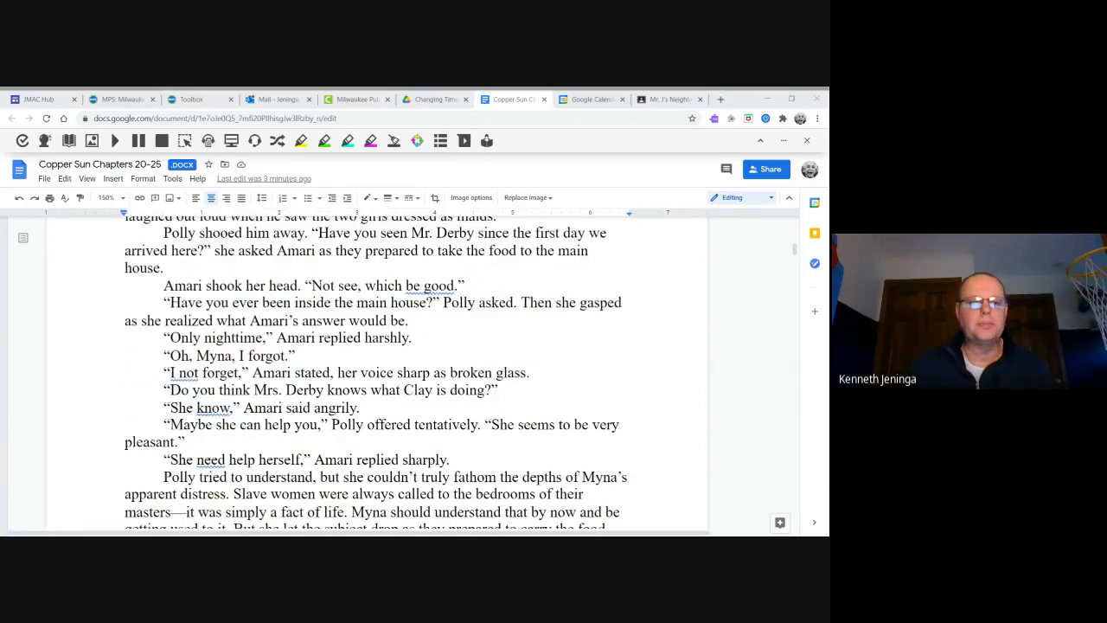
pyautogui.scroll(-3)
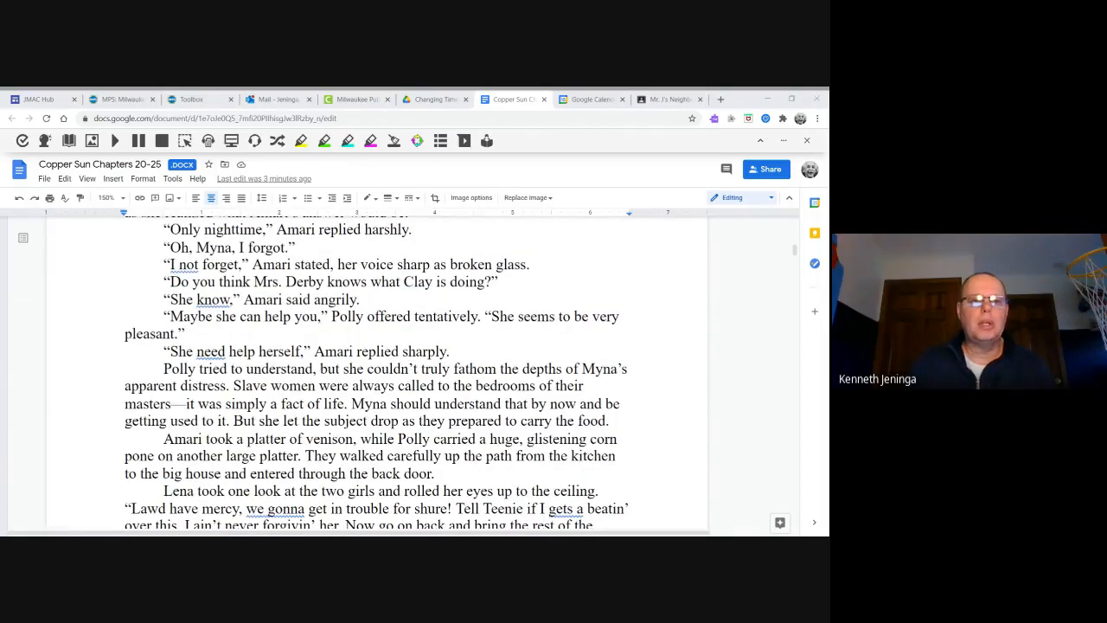
pyautogui.scroll(-3)
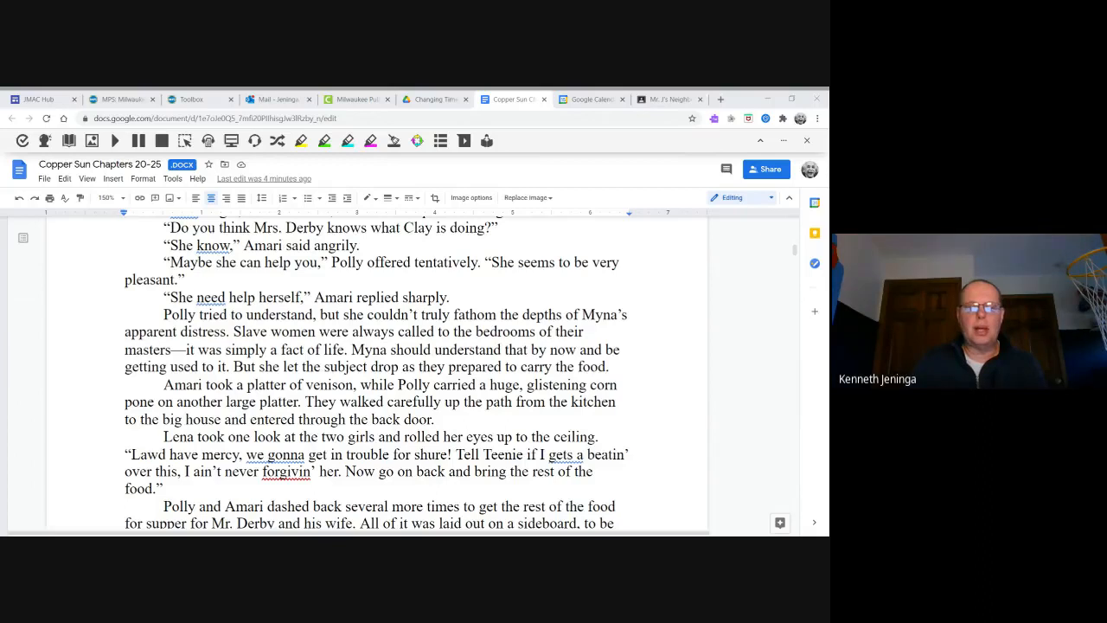
pyautogui.scroll(-3)
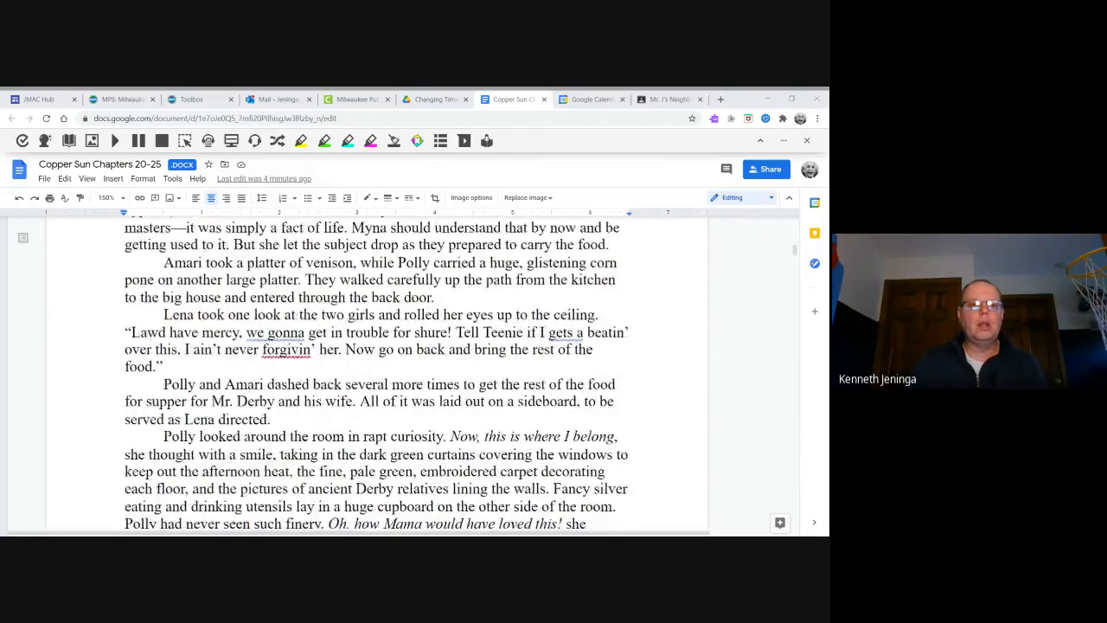
pyautogui.scroll(-3)
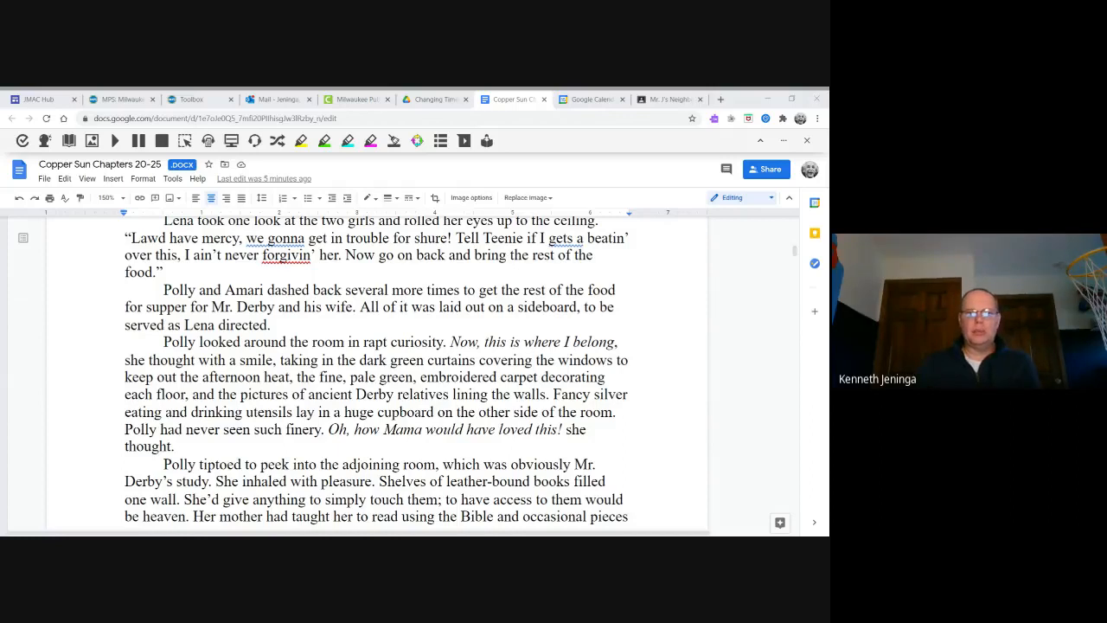
pyautogui.scroll(-3)
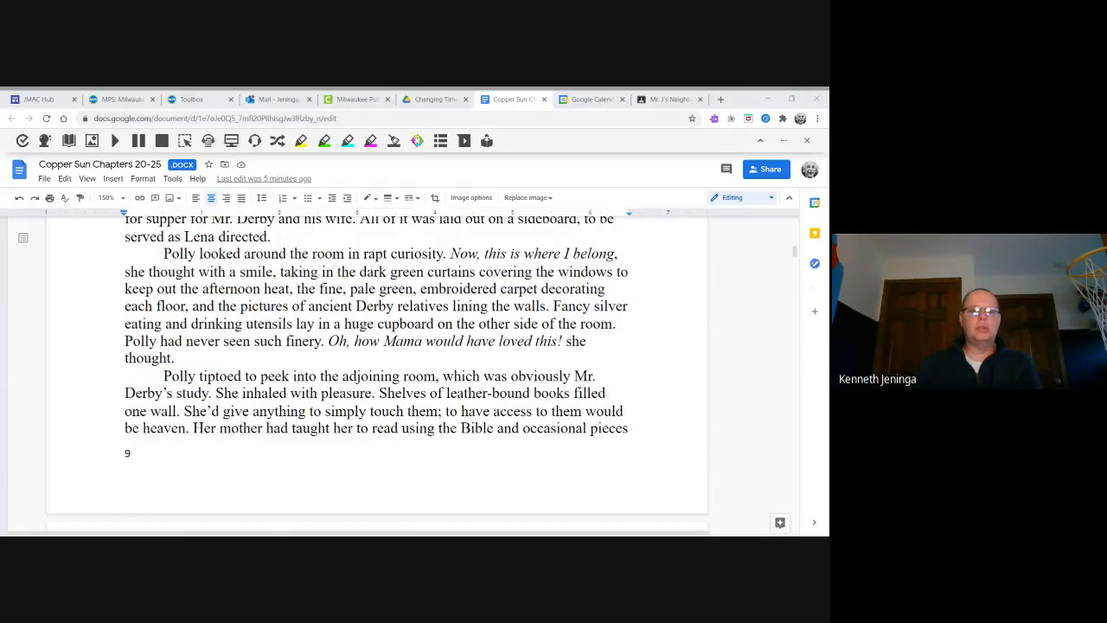
pyautogui.scroll(-3)
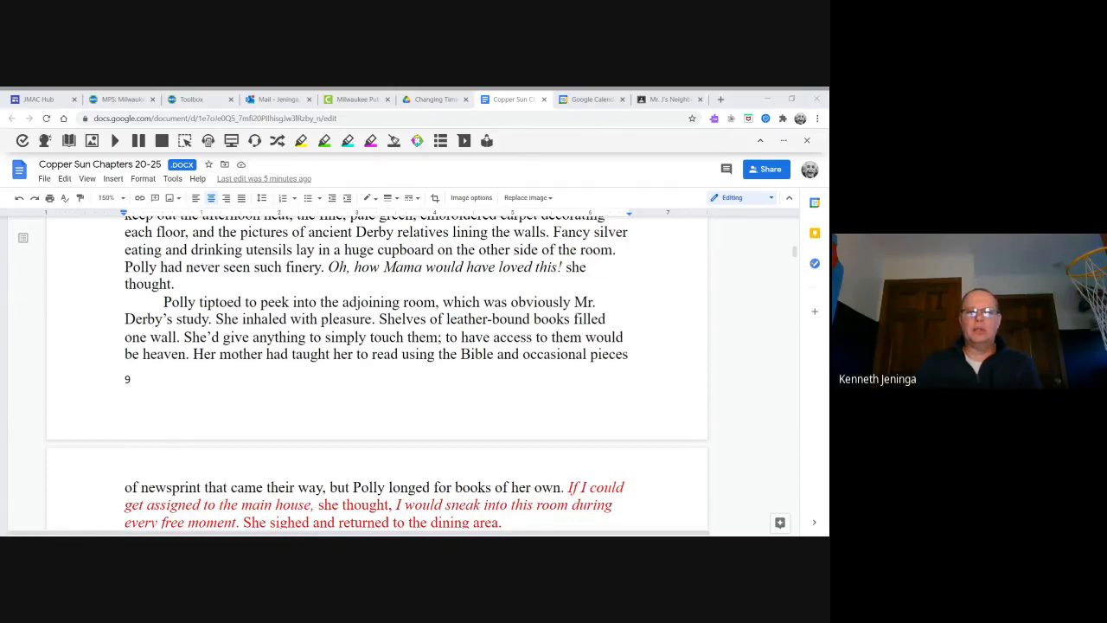
pyautogui.scroll(-3)
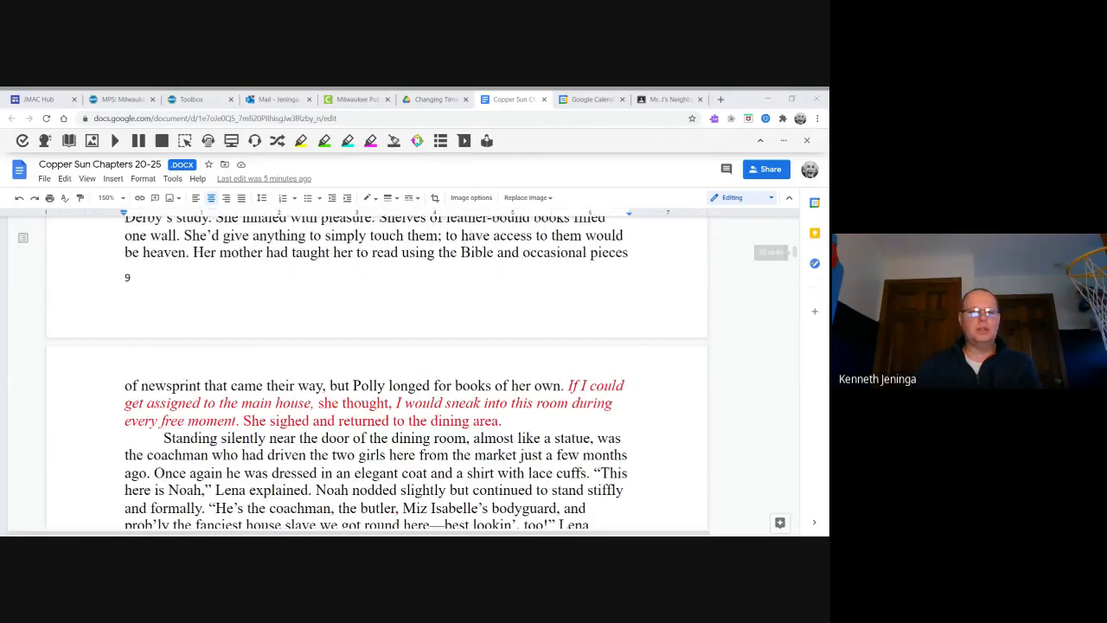
pyautogui.scroll(-3)
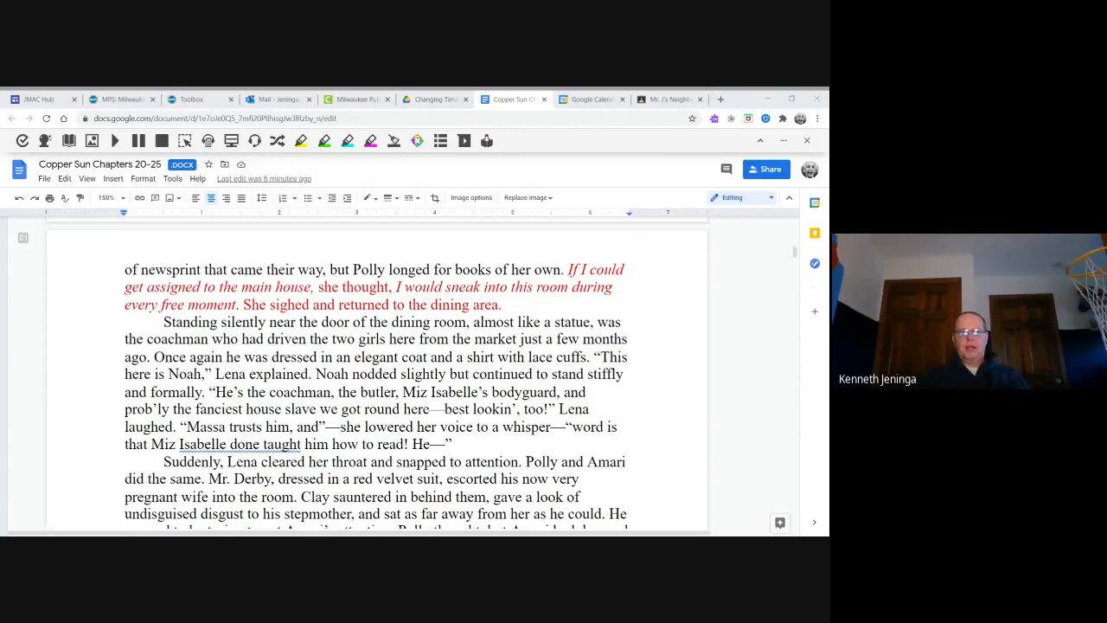
pyautogui.scroll(-3)
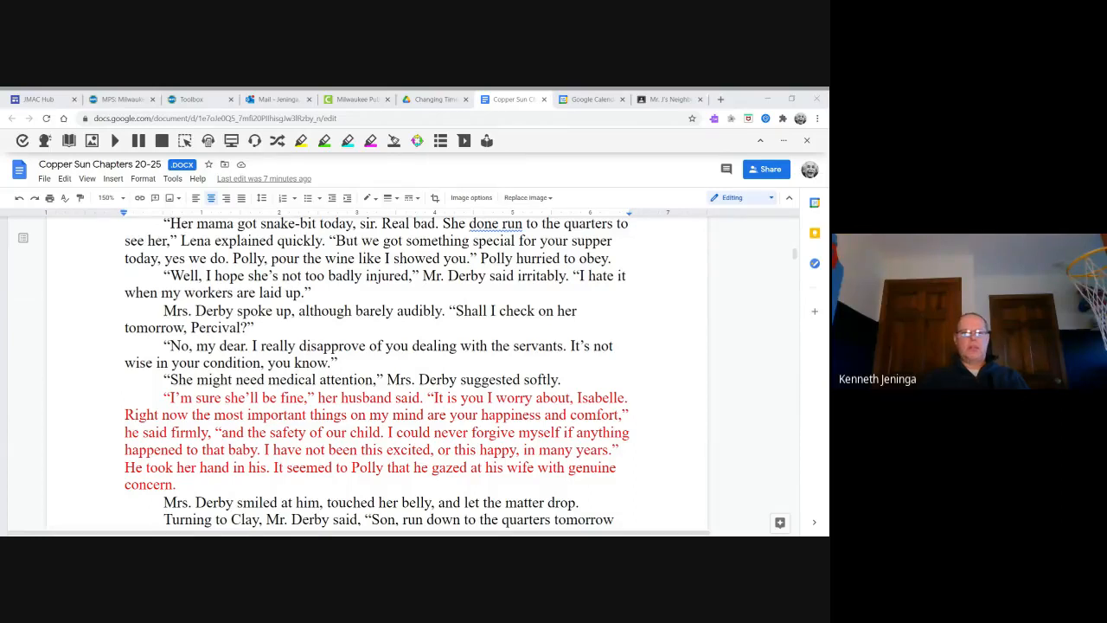
pyautogui.scroll(-3)
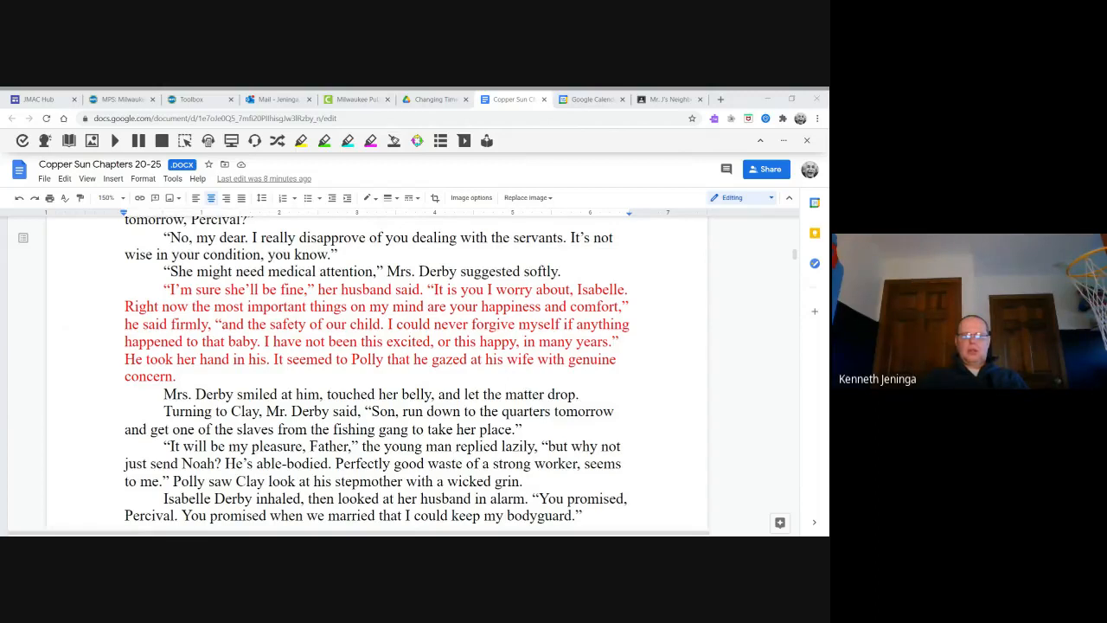
pyautogui.scroll(-3)
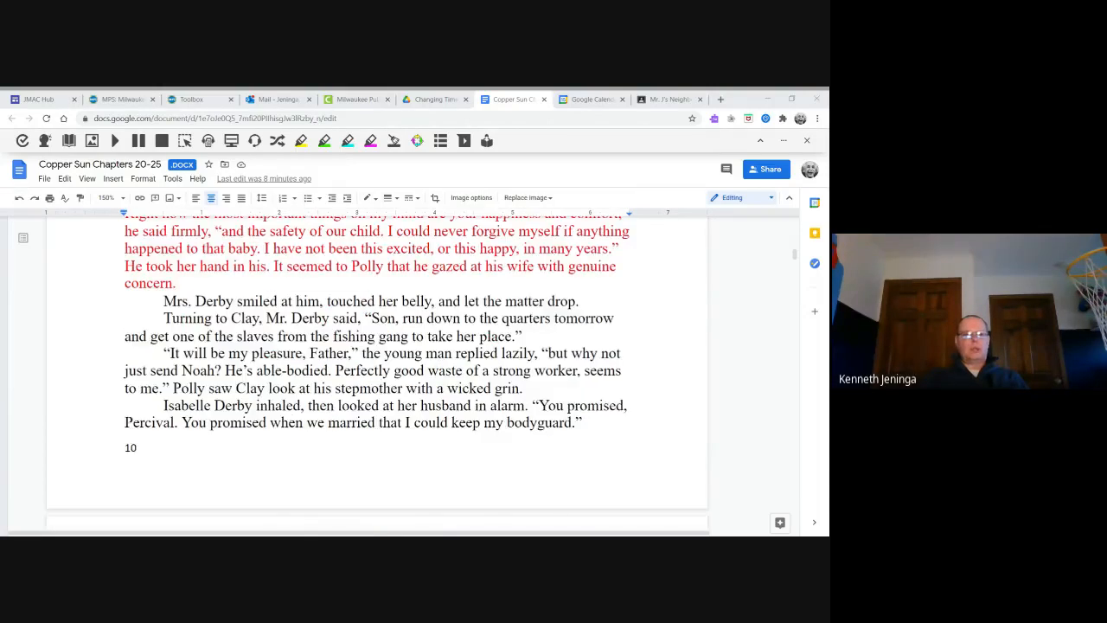
pyautogui.scroll(-3)
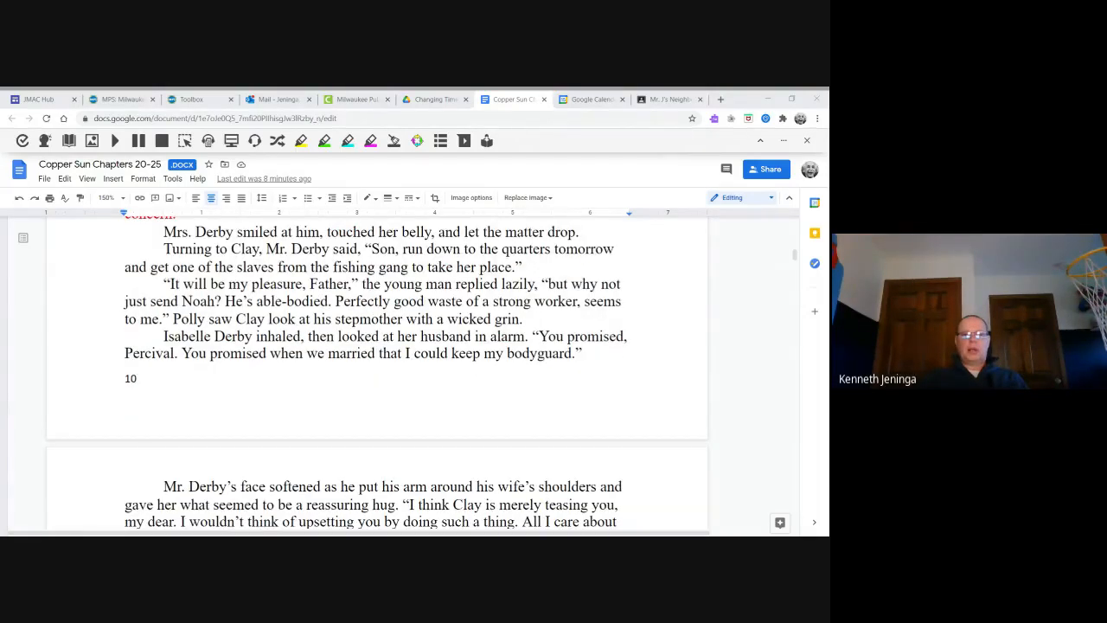
pyautogui.scroll(-3)
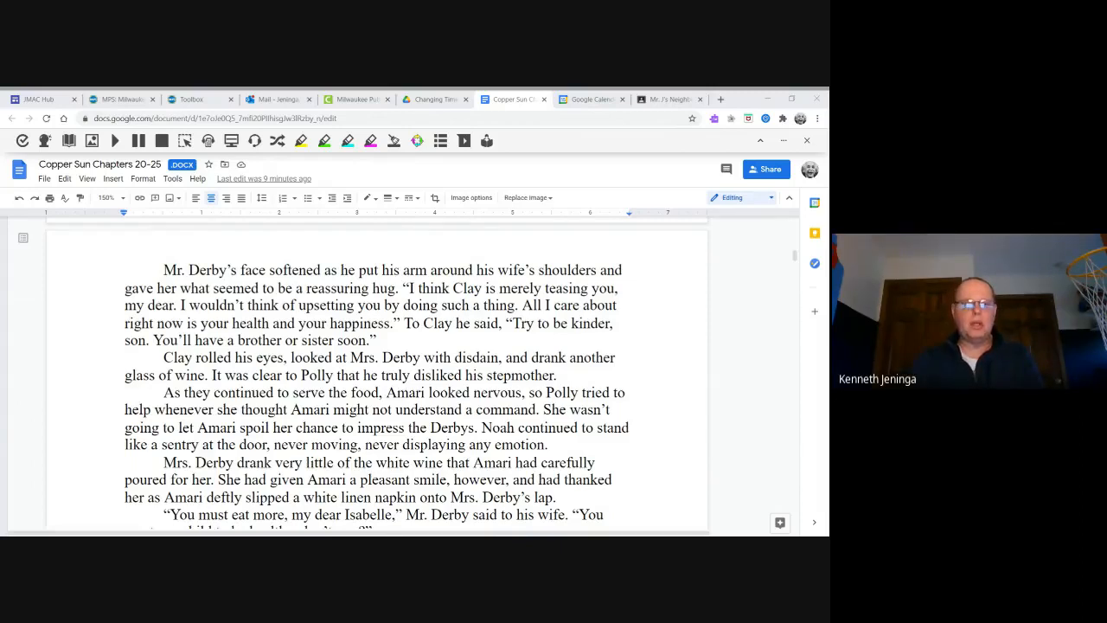
pyautogui.scroll(-3)
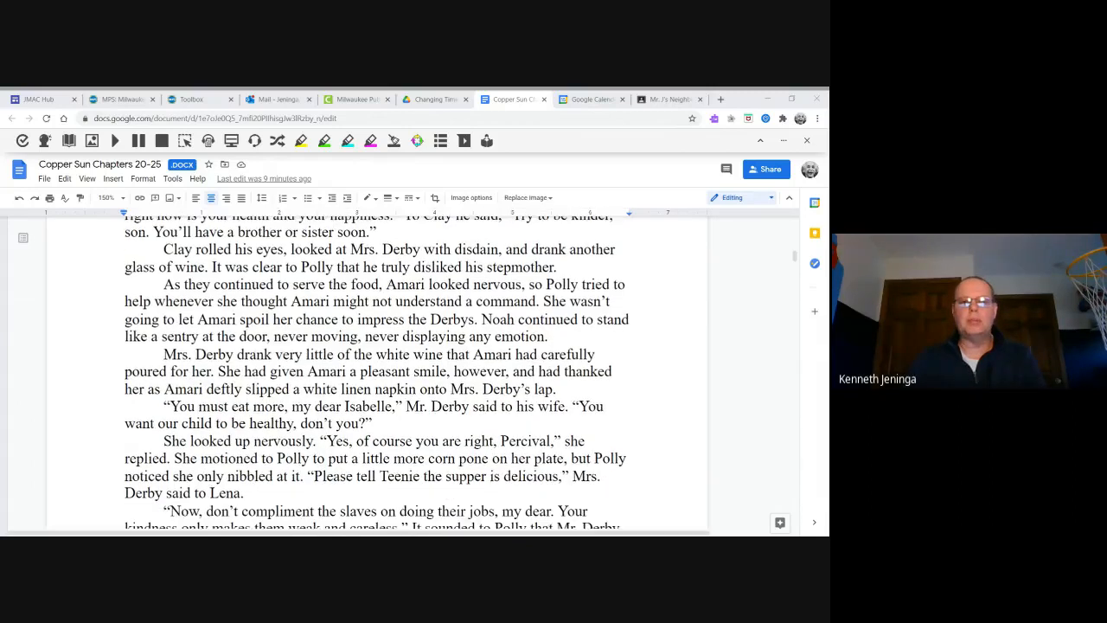
pyautogui.scroll(-3)
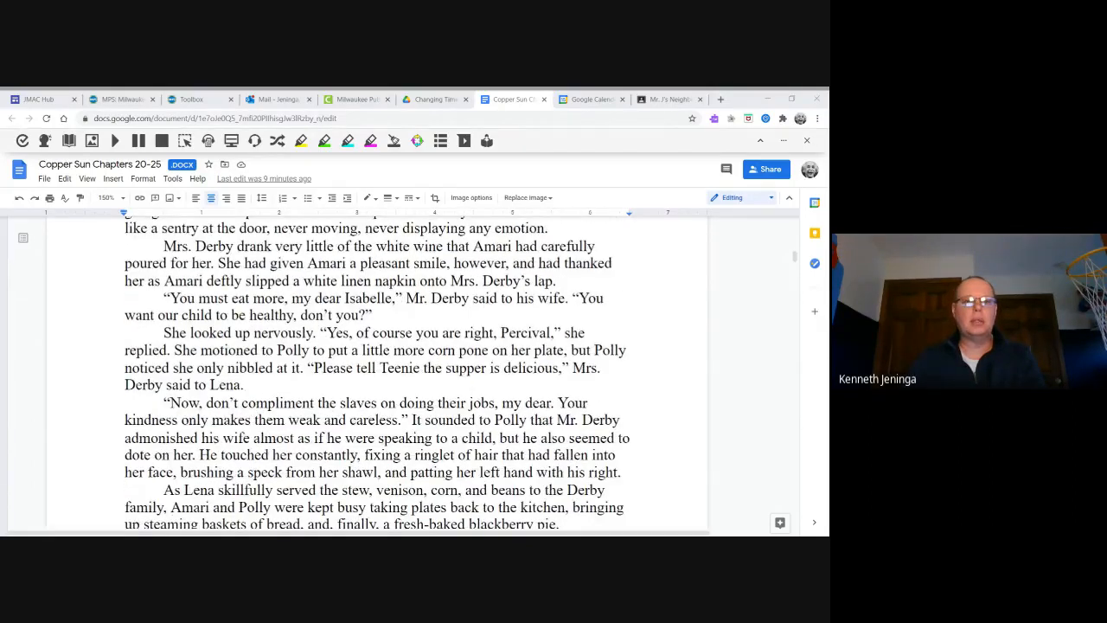
pyautogui.scroll(-3)
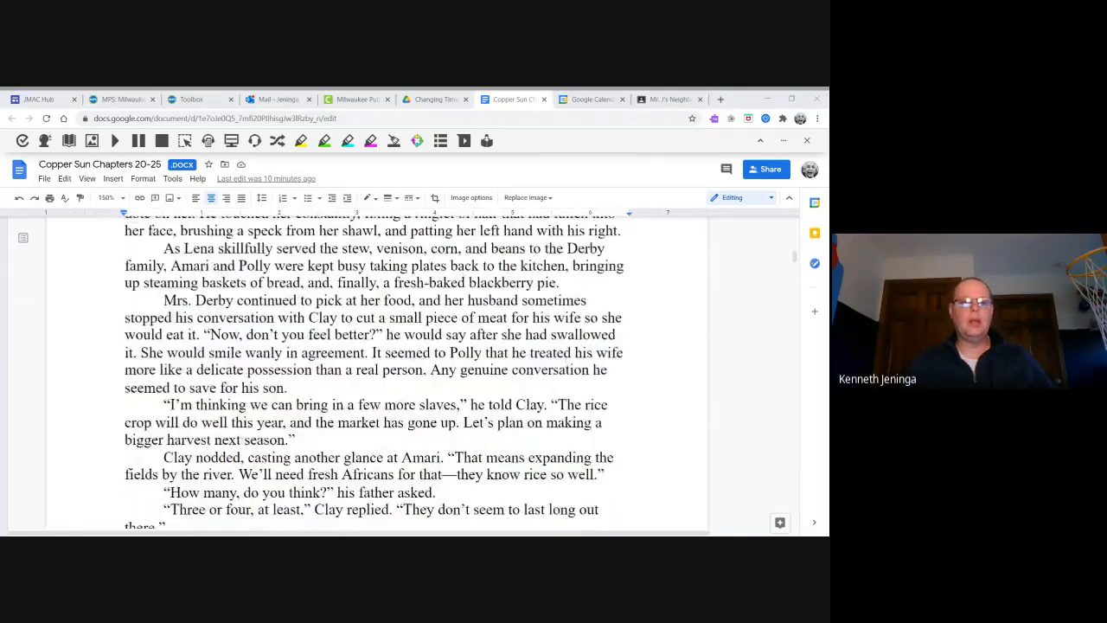
pyautogui.scroll(-3)
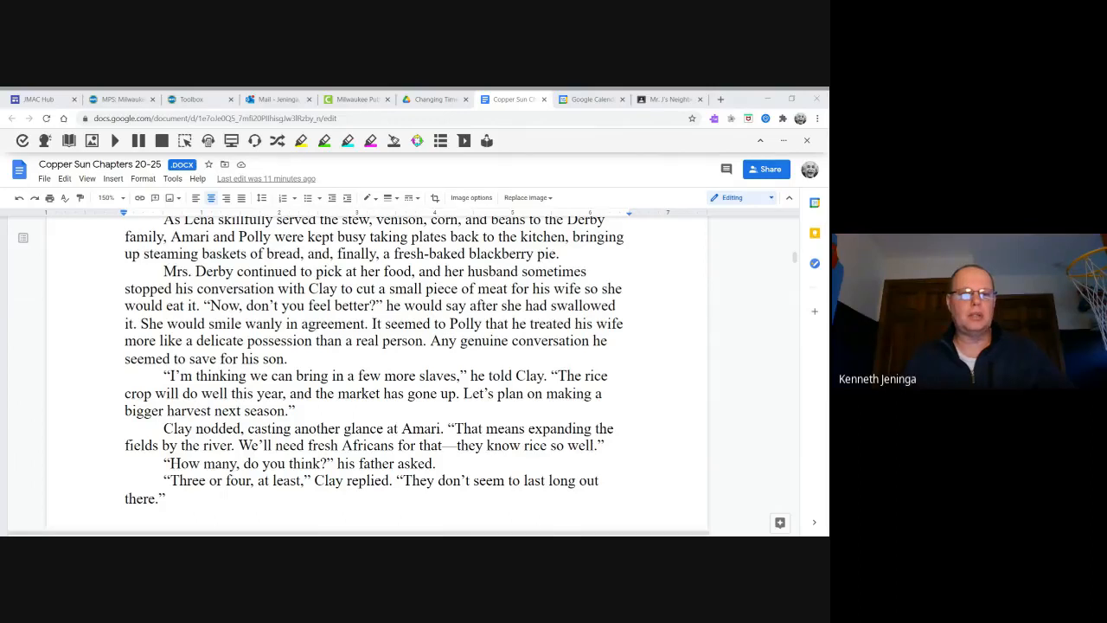
pyautogui.scroll(-3)
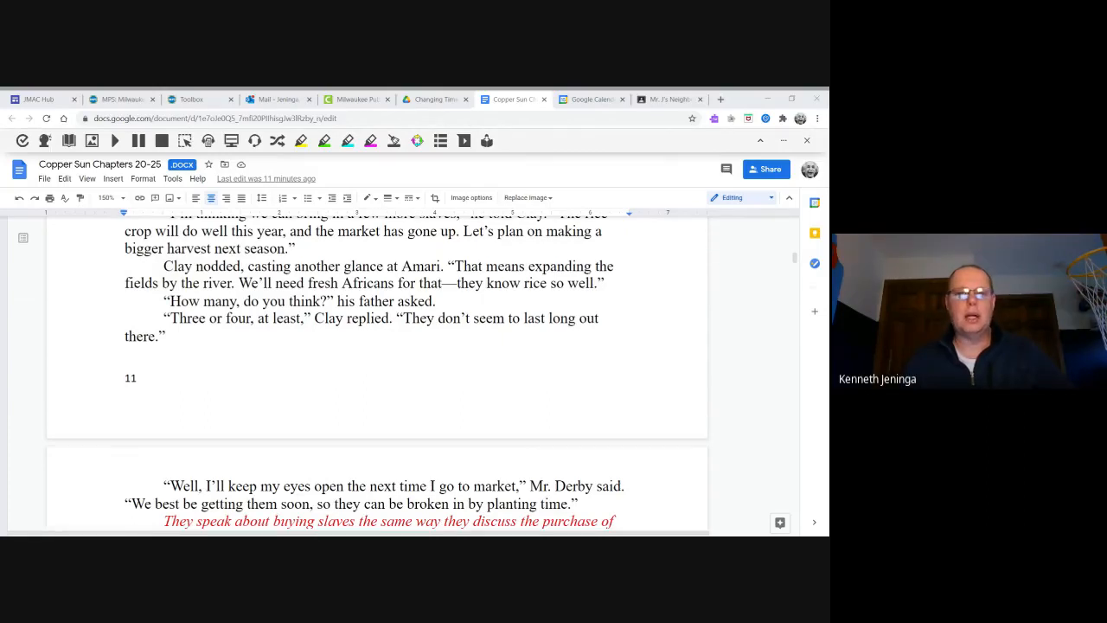
pyautogui.scroll(-3)
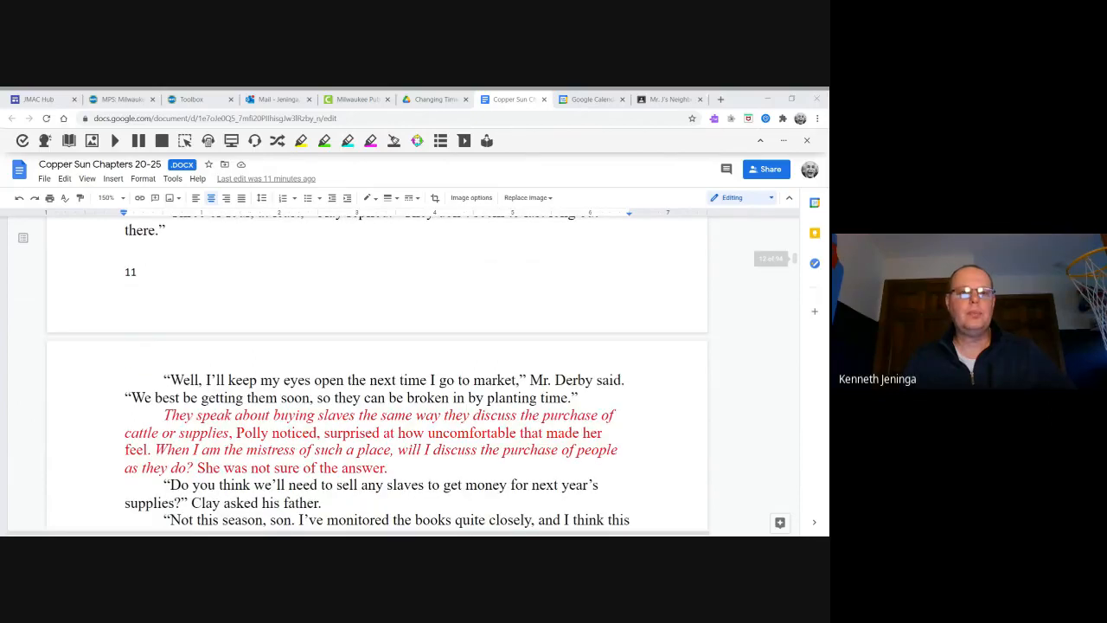
pyautogui.scroll(-3)
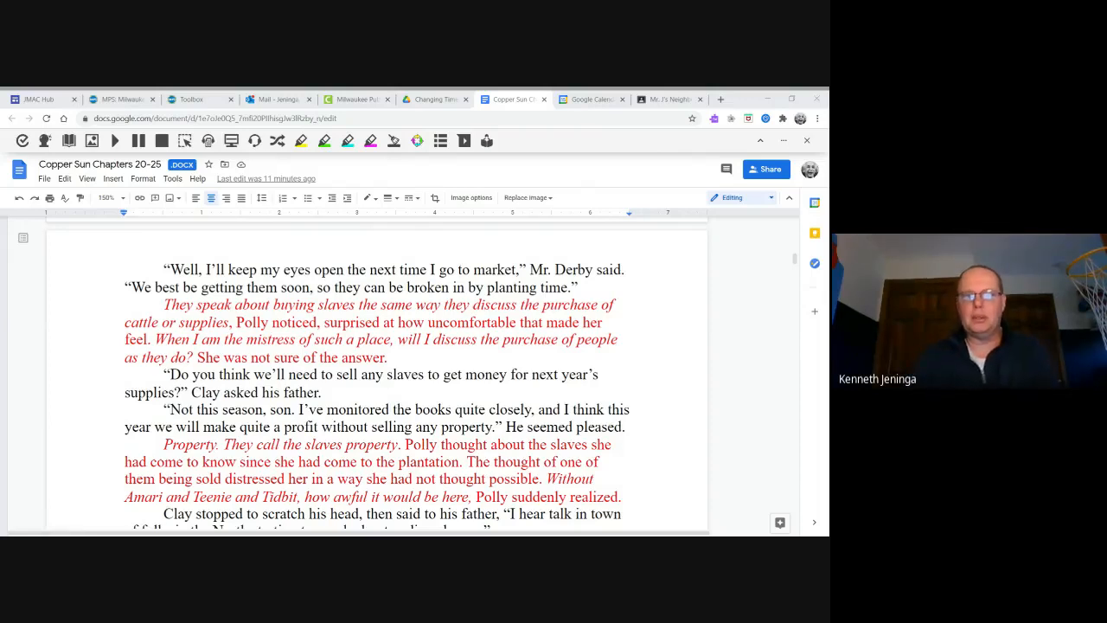
pyautogui.scroll(-3)
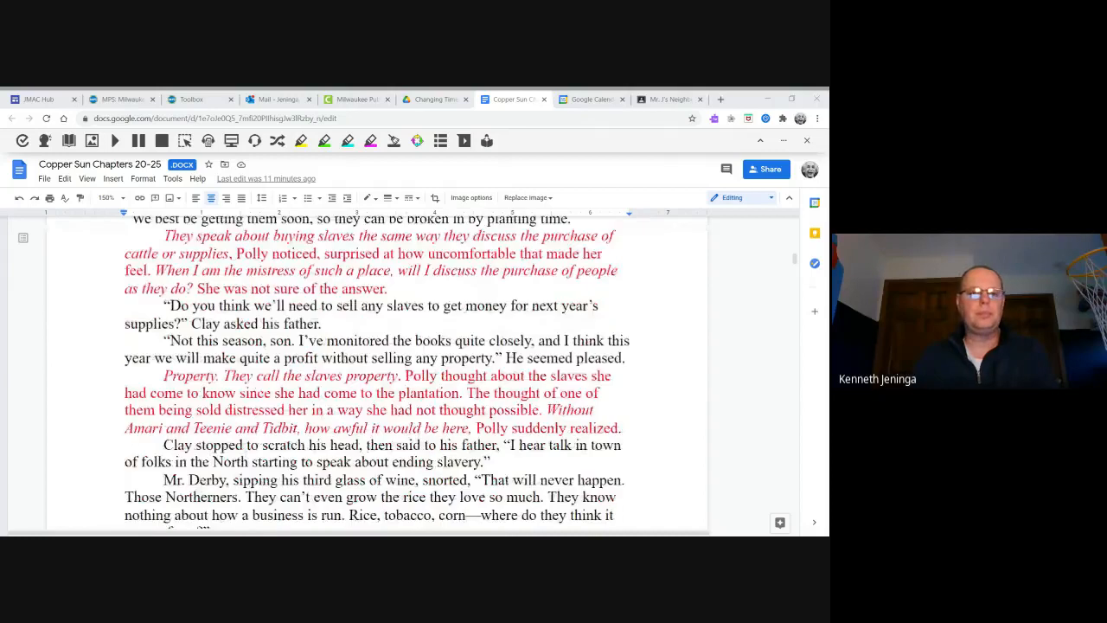
pyautogui.scroll(-3)
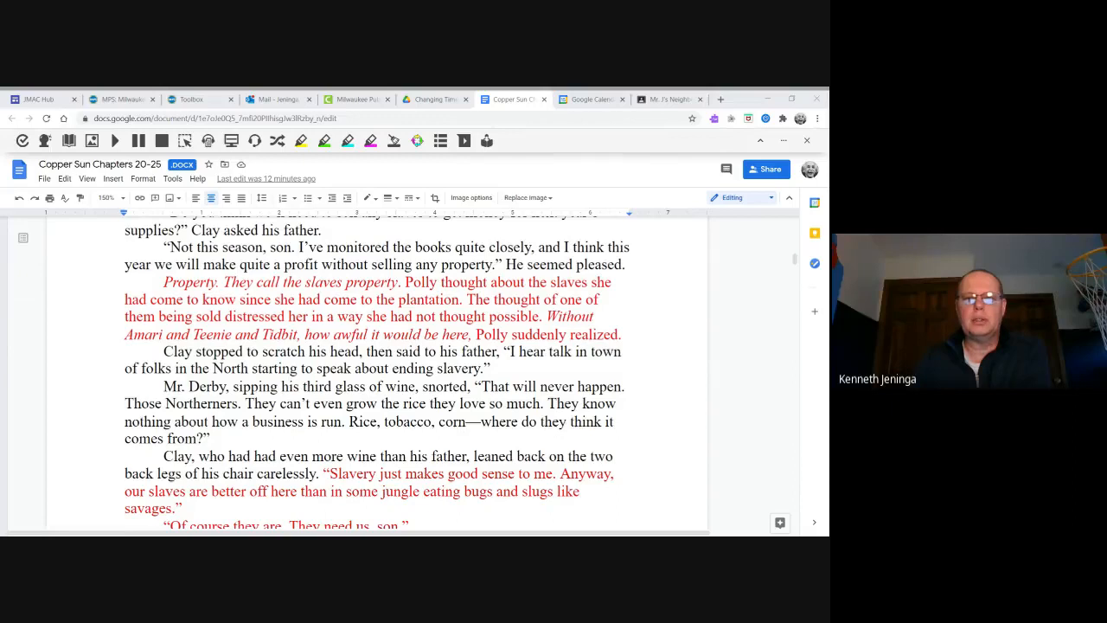
pyautogui.scroll(-3)
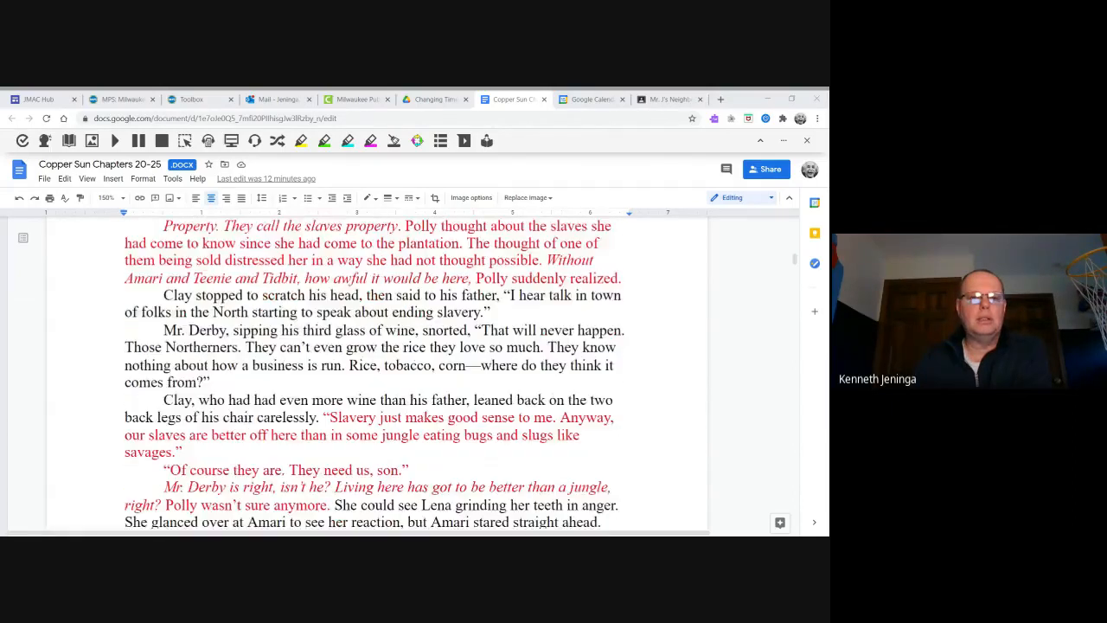
pyautogui.scroll(-3)
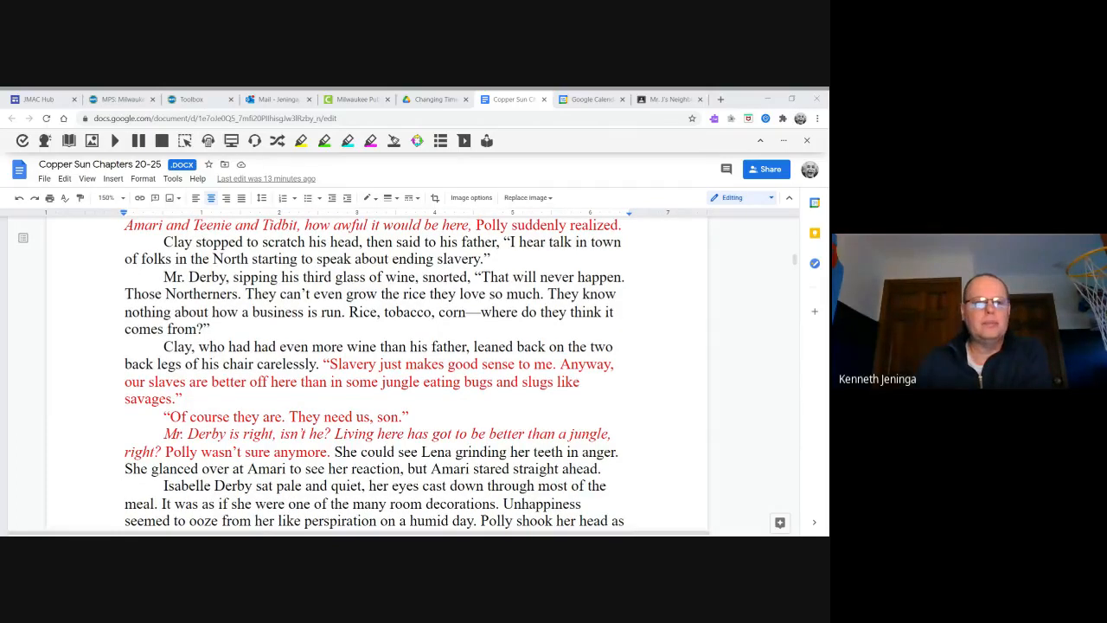
pyautogui.scroll(-3)
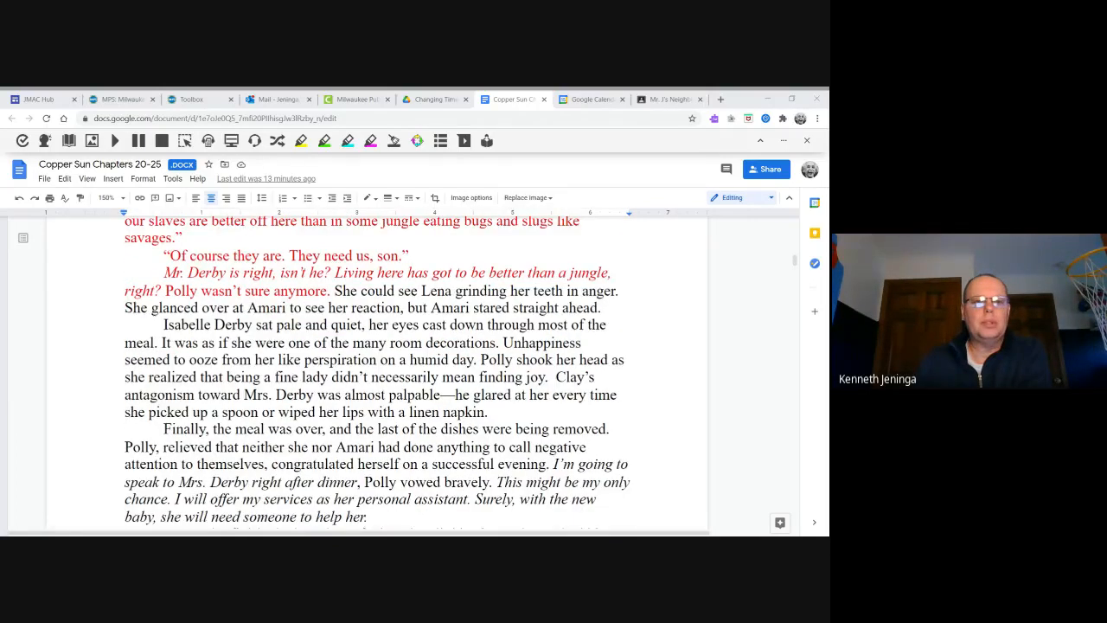
pyautogui.scroll(-3)
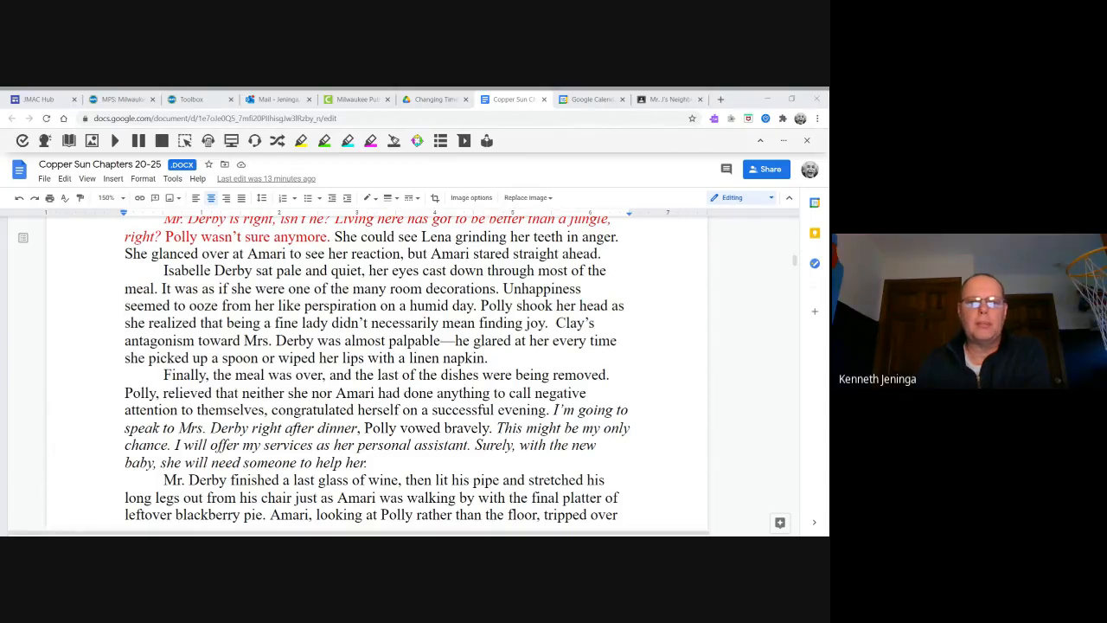
pyautogui.scroll(-3)
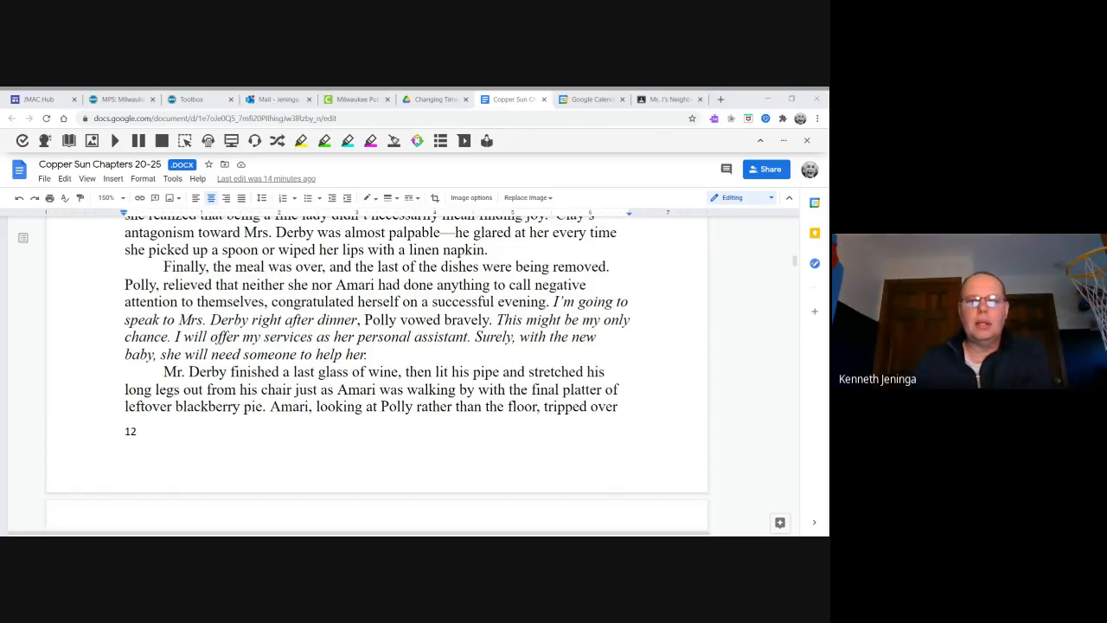
pyautogui.scroll(-3)
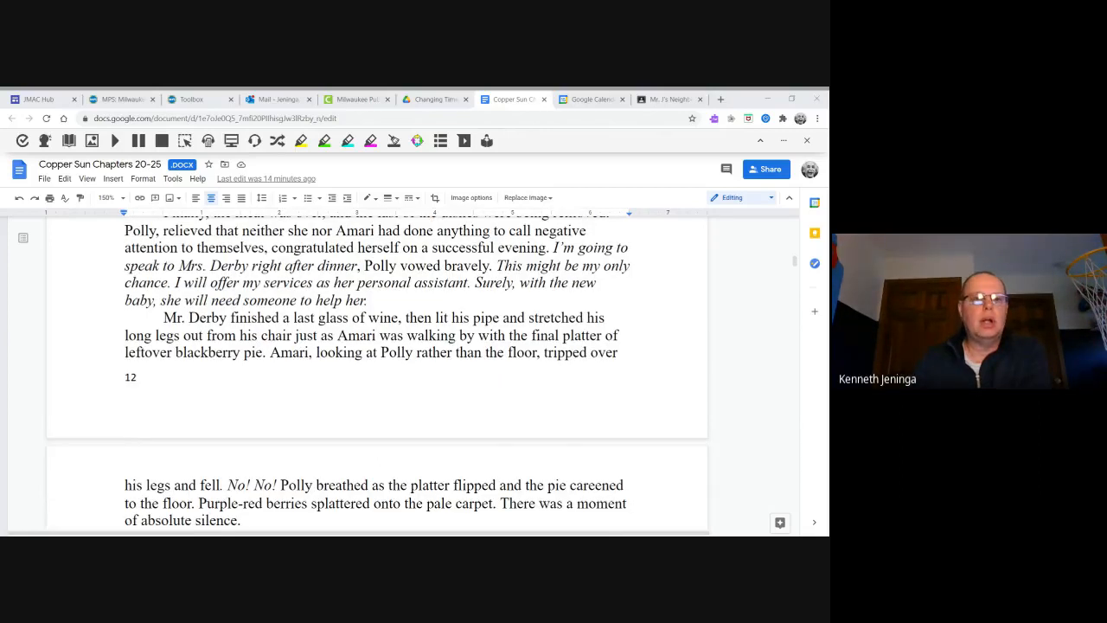
pyautogui.scroll(-3)
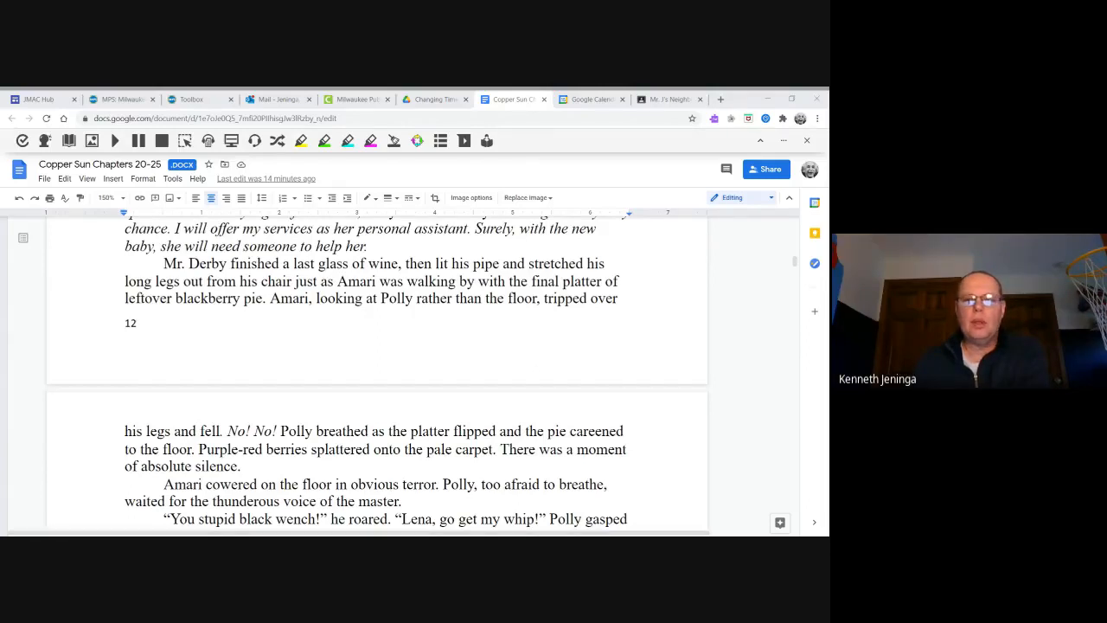
pyautogui.scroll(-3)
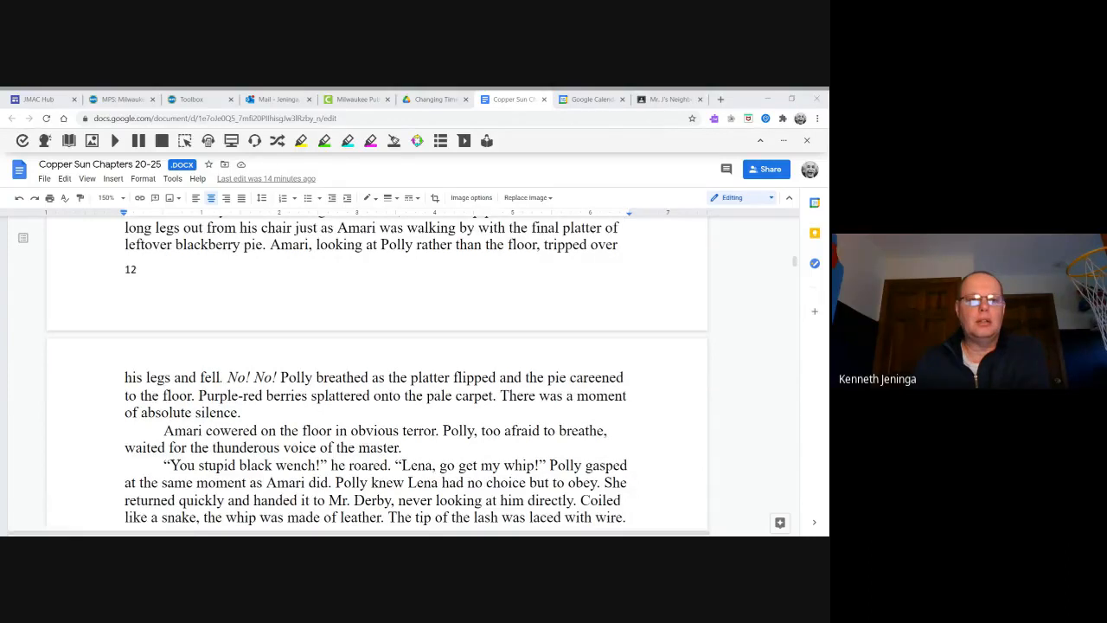
pyautogui.scroll(-3)
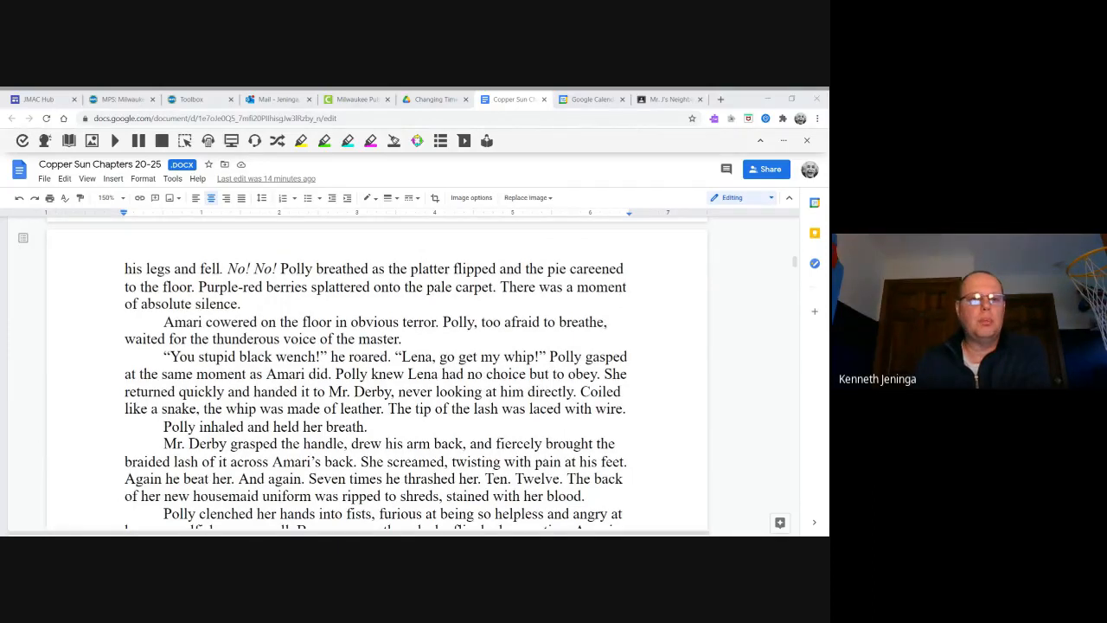
pyautogui.scroll(-3)
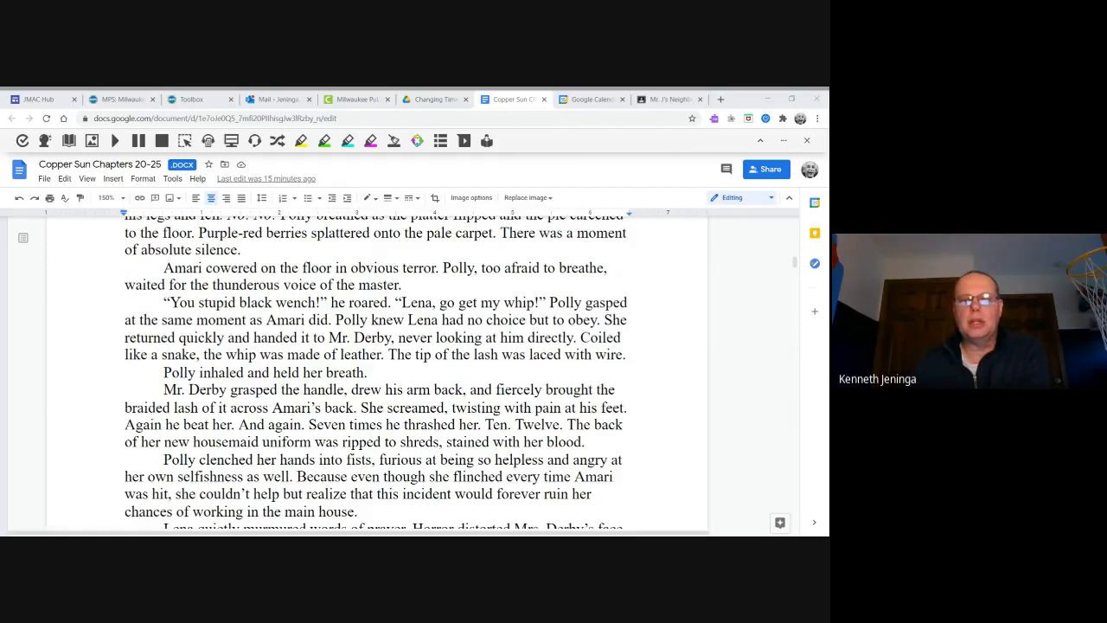
pyautogui.scroll(-3)
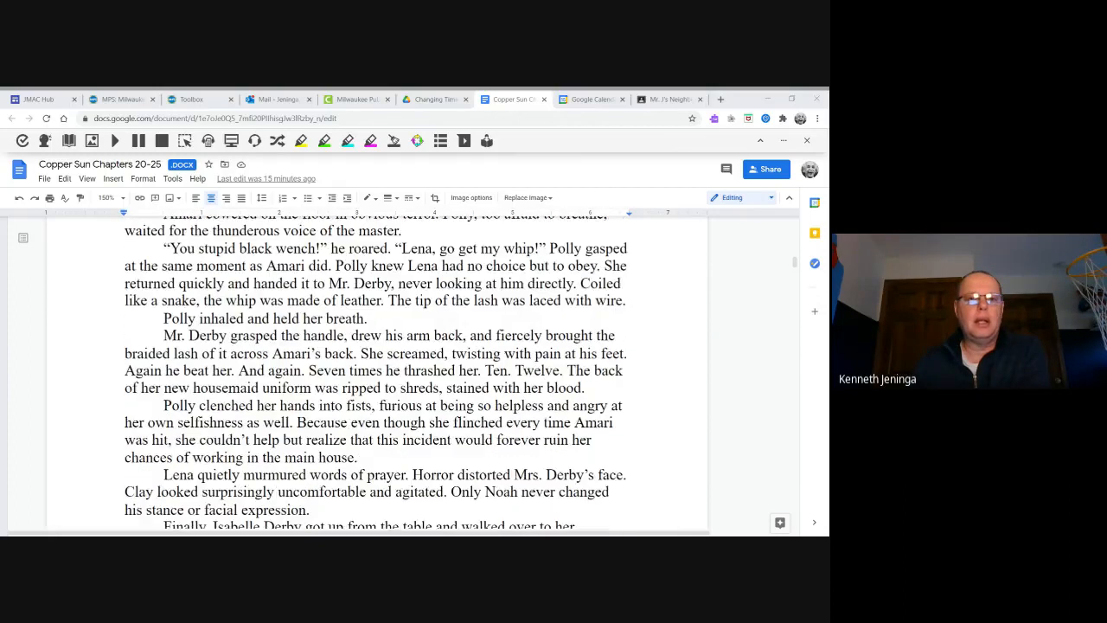
pyautogui.scroll(-3)
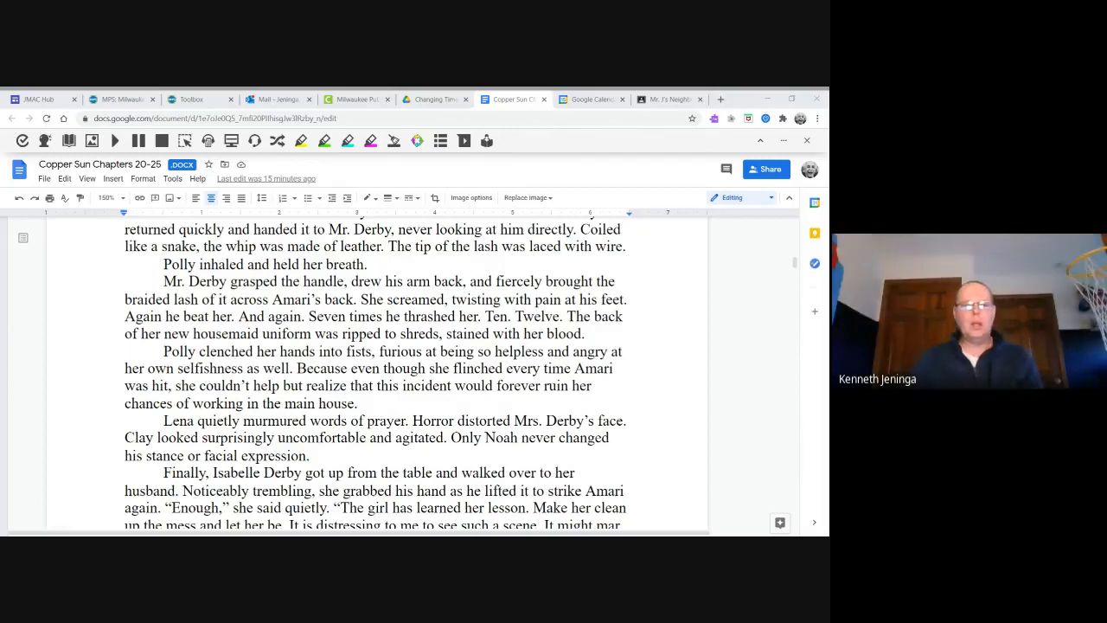
pyautogui.scroll(-3)
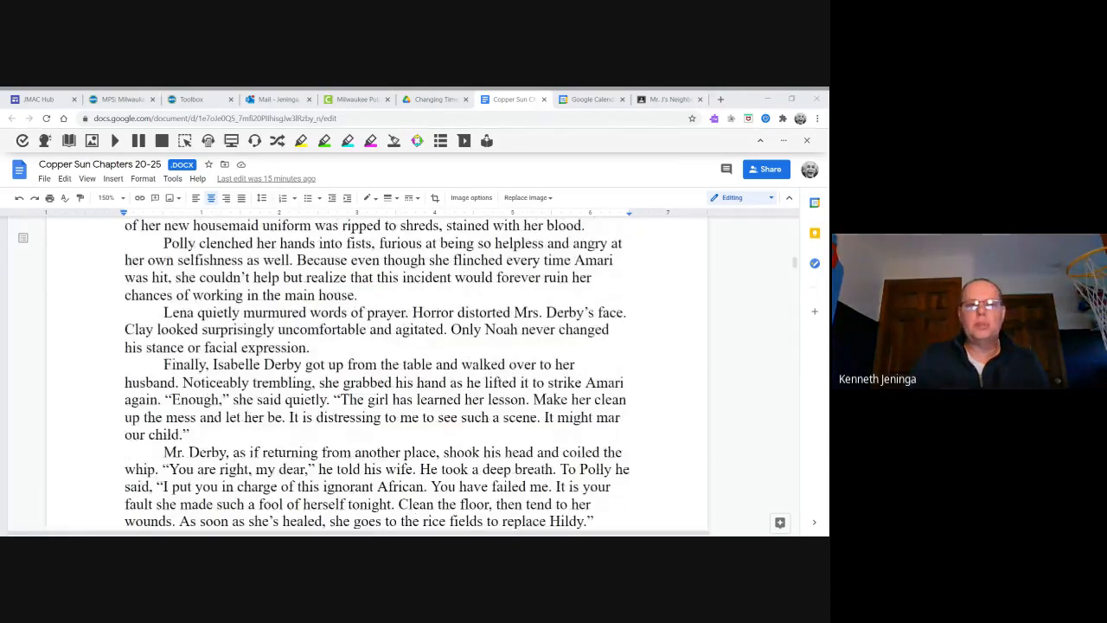
pyautogui.scroll(-3)
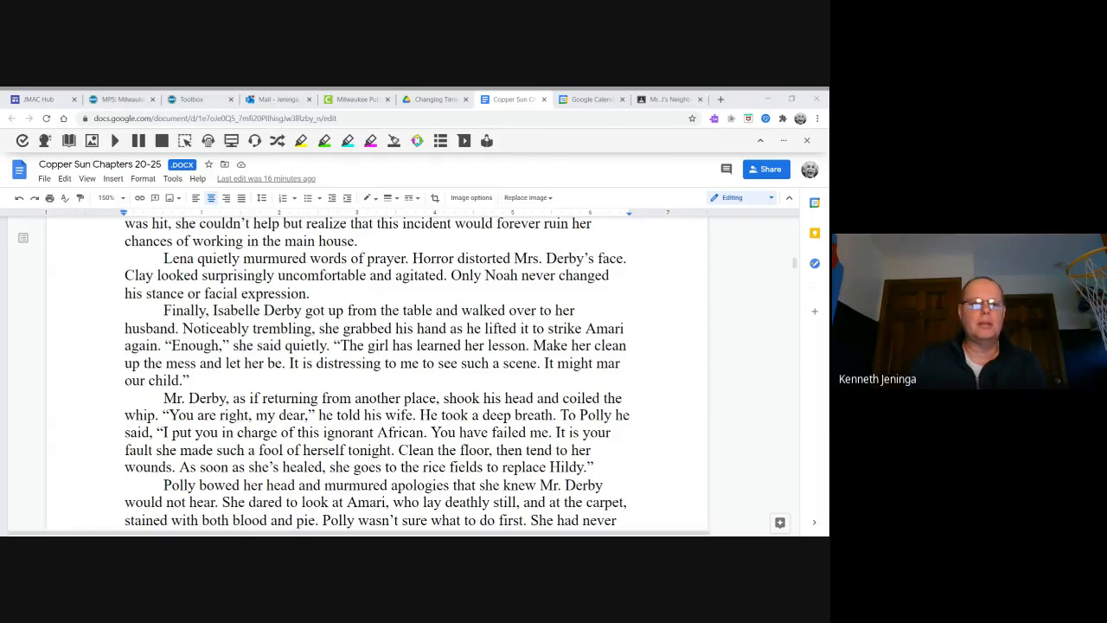
pyautogui.scroll(-3)
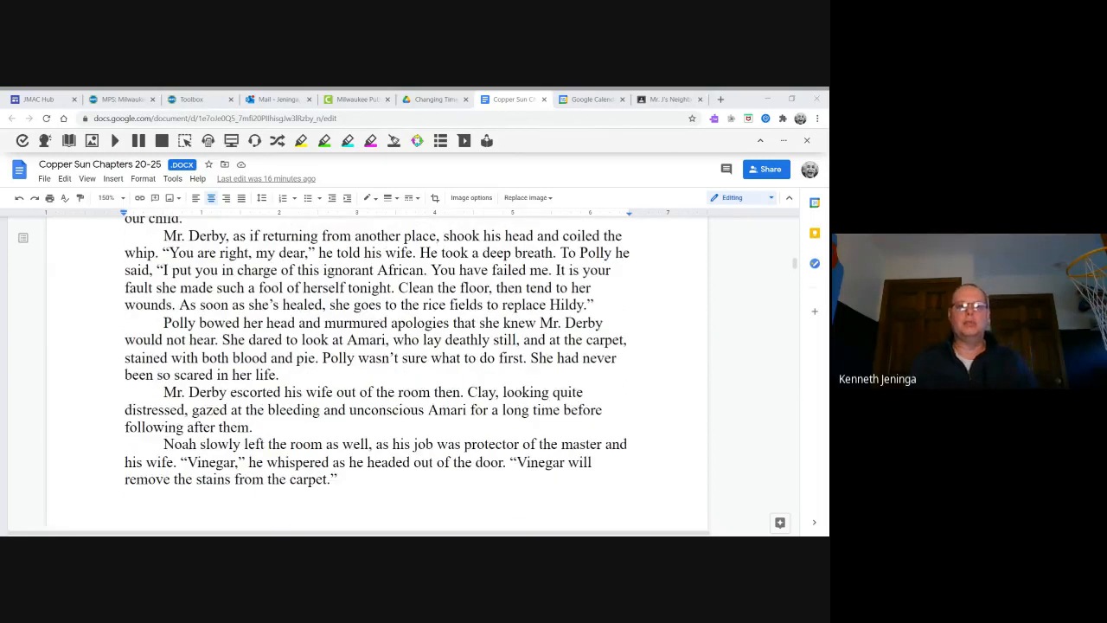